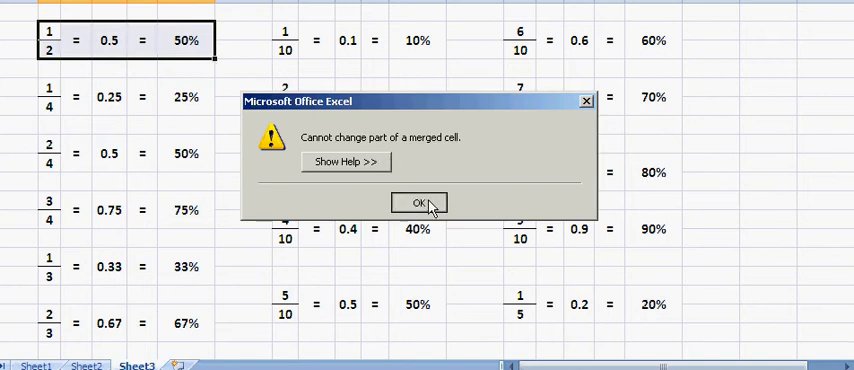
left_click(418, 203)
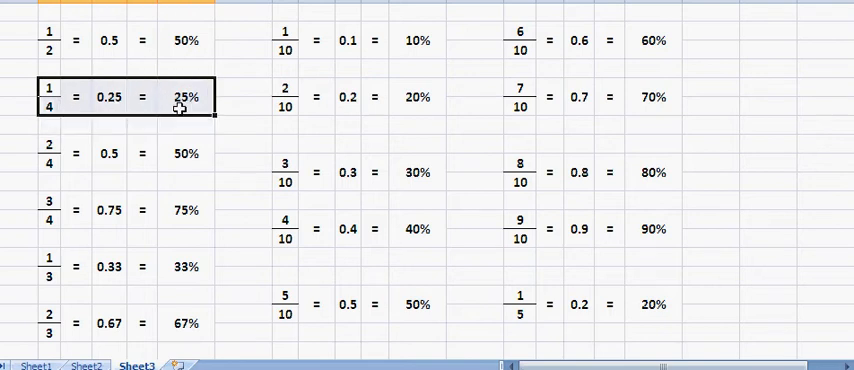
mouse_move(40, 141)
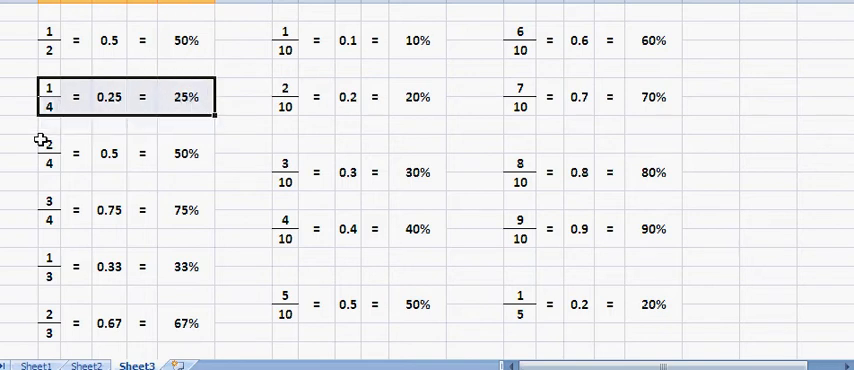
left_click(48, 143)
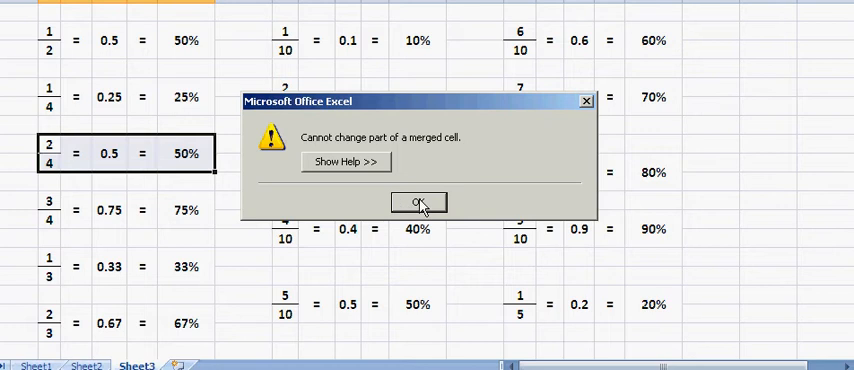
left_click(417, 203)
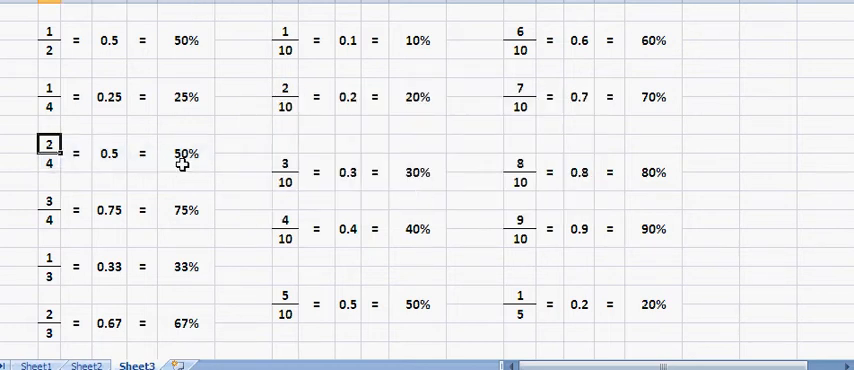
mouse_move(113, 166)
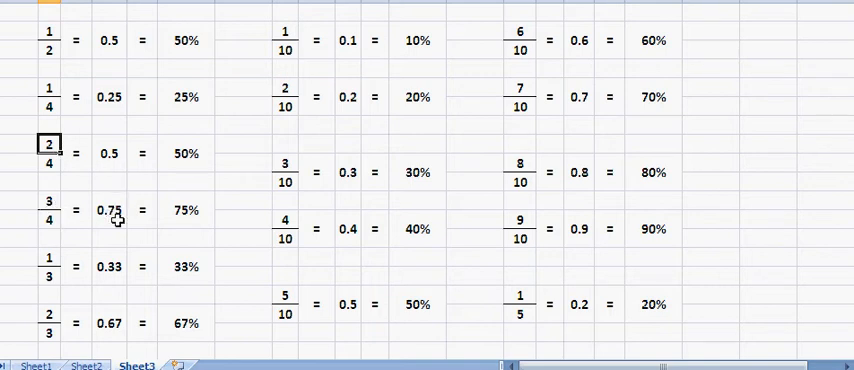
mouse_move(188, 218)
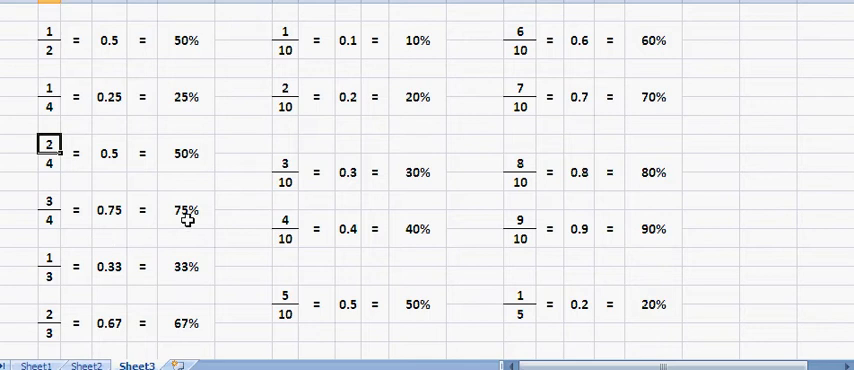
left_click(140, 240)
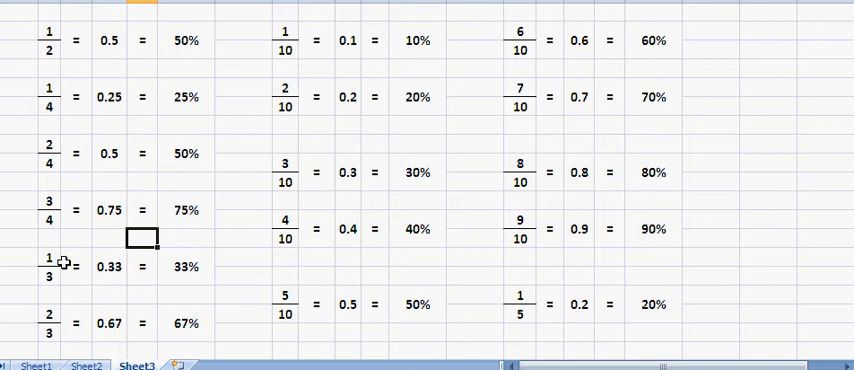
mouse_move(111, 278)
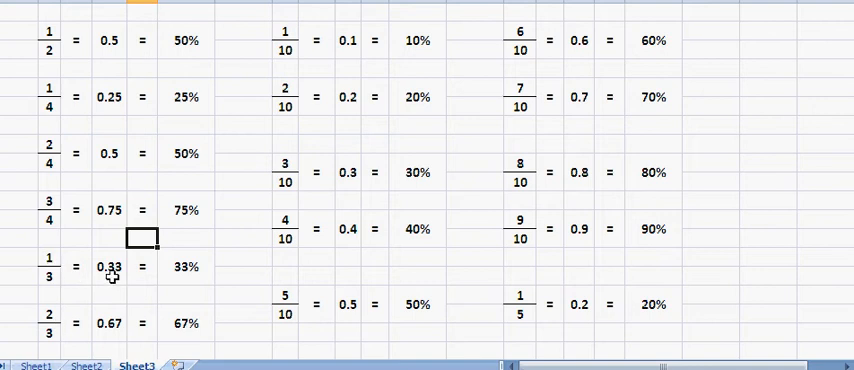
mouse_move(190, 272)
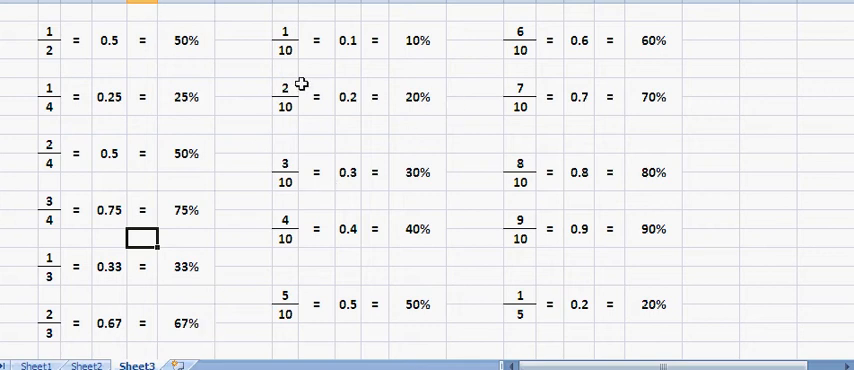
mouse_move(319, 39)
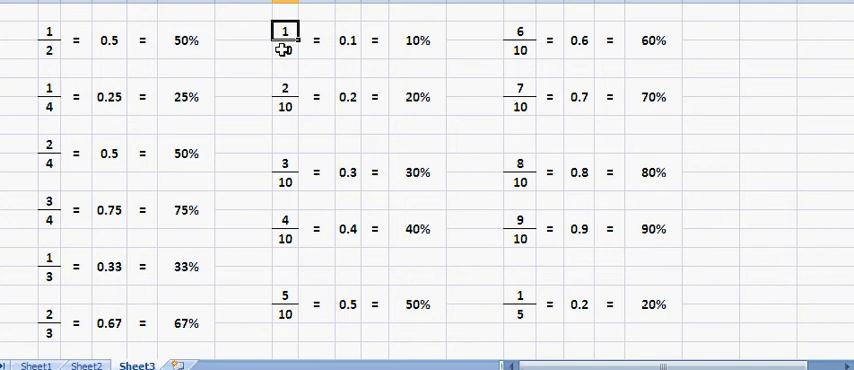
left_click(347, 40)
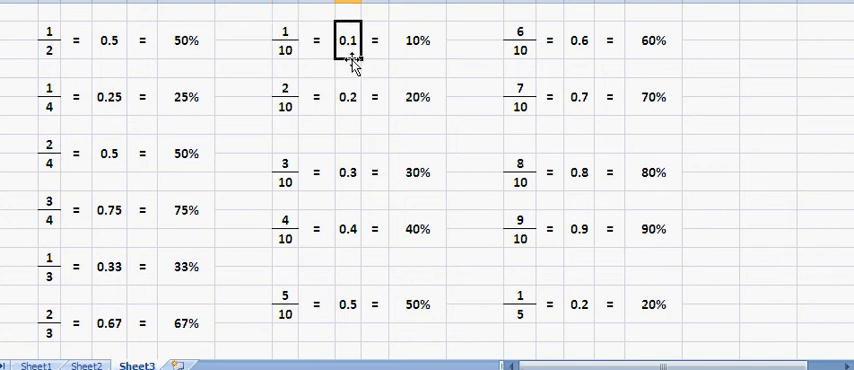
left_click(418, 40)
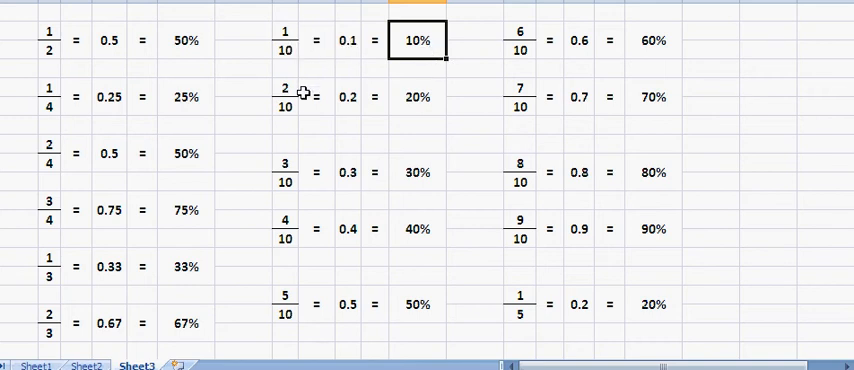
left_click(285, 90)
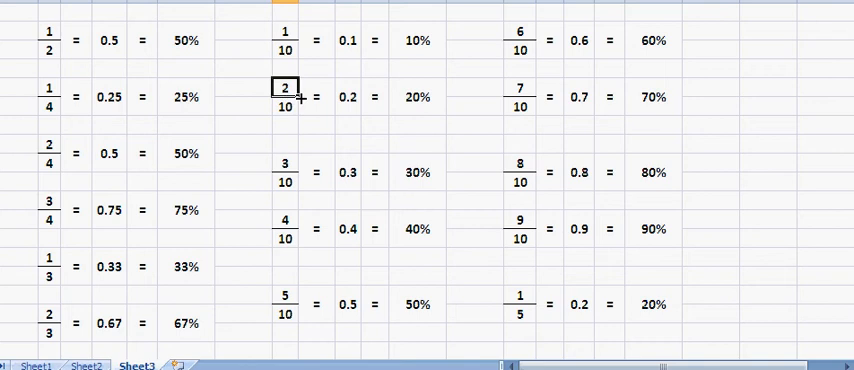
left_click(348, 97)
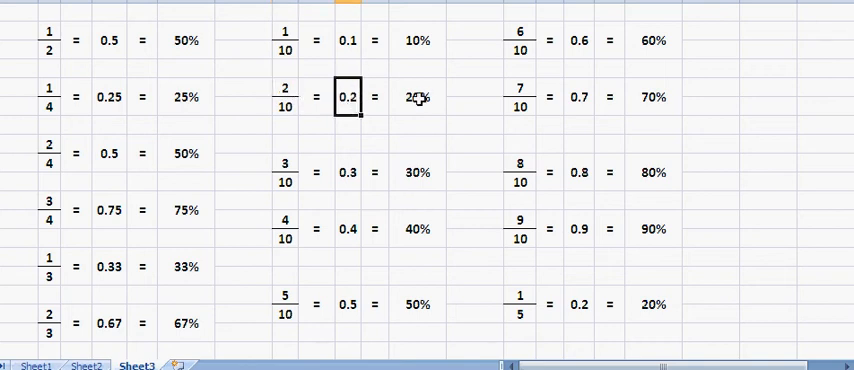
left_click(417, 97)
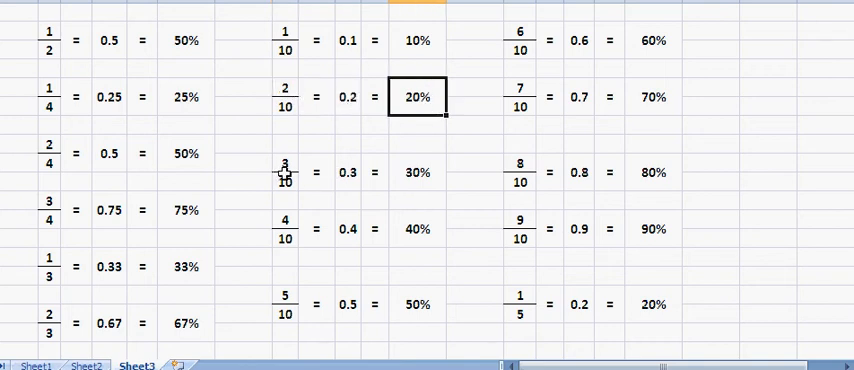
left_click(350, 172)
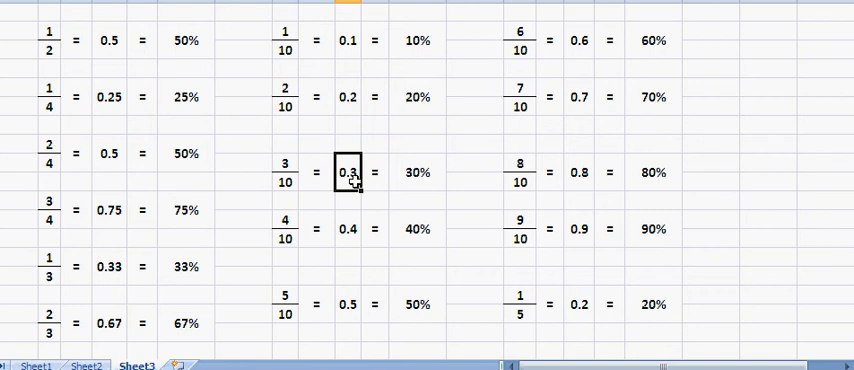
left_click(418, 171)
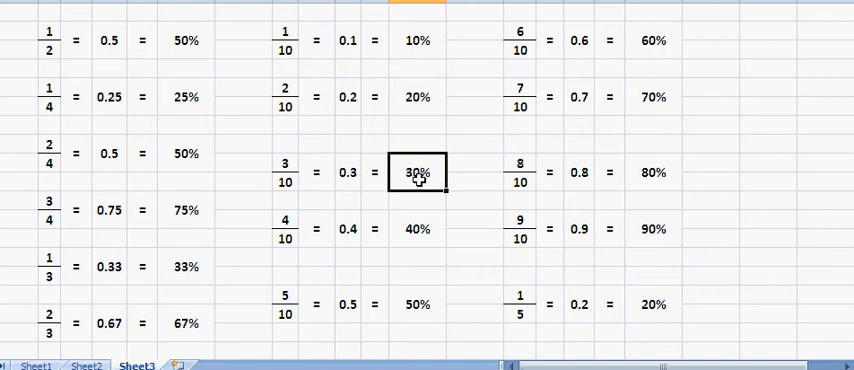
left_click(286, 228)
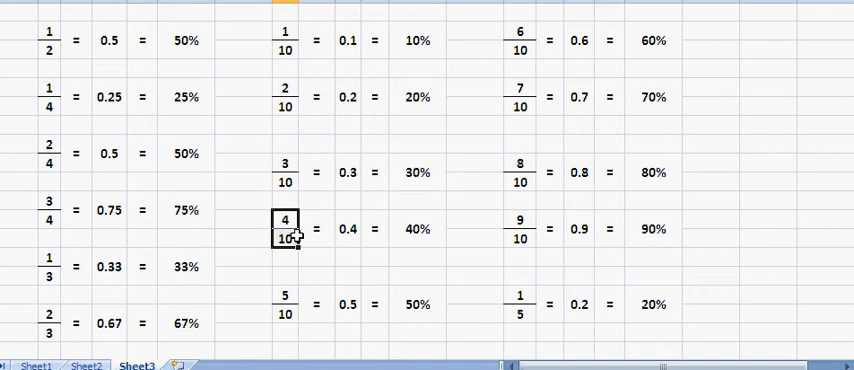
left_click(350, 228)
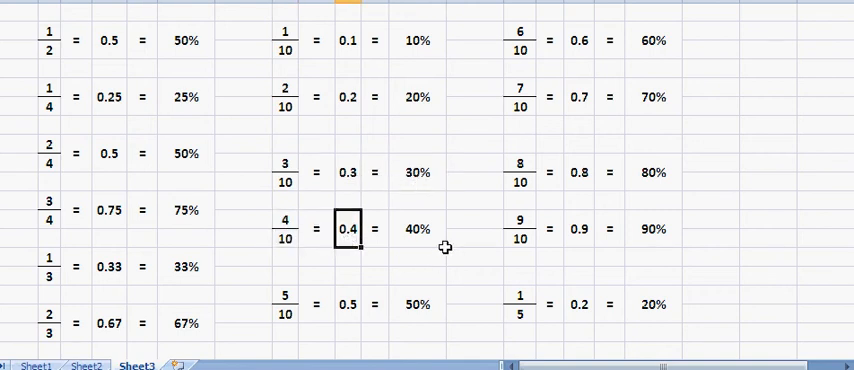
left_click(420, 228)
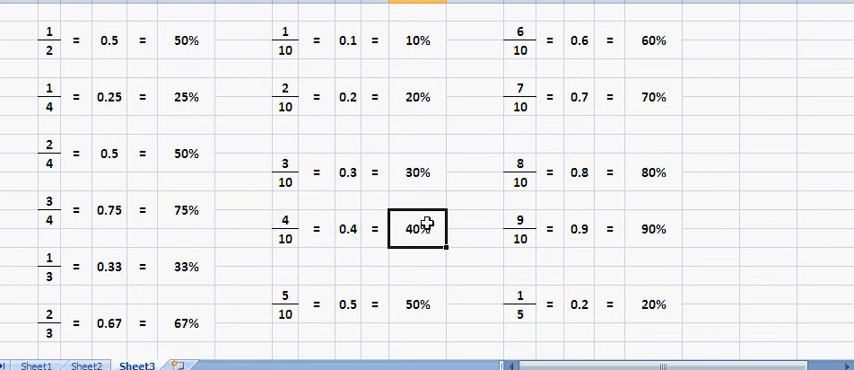
mouse_move(358, 307)
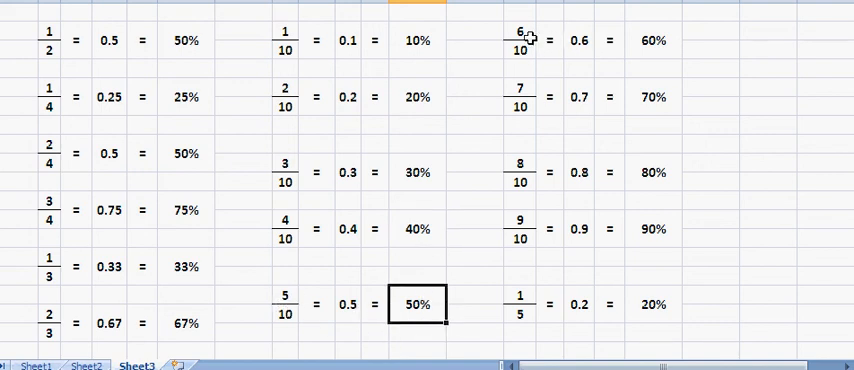
left_click(579, 40)
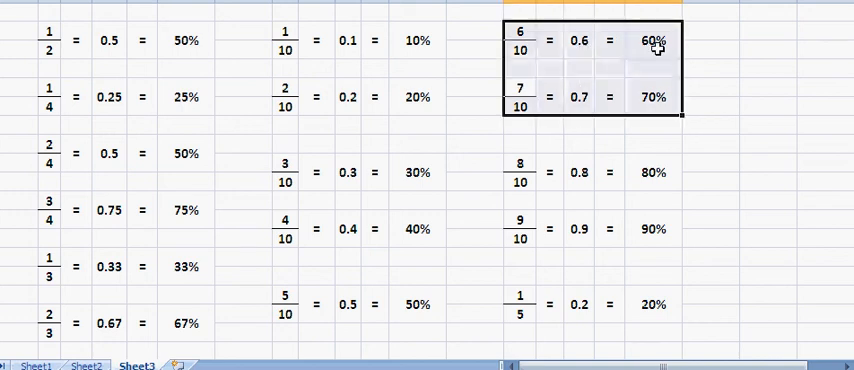
left_click(582, 97)
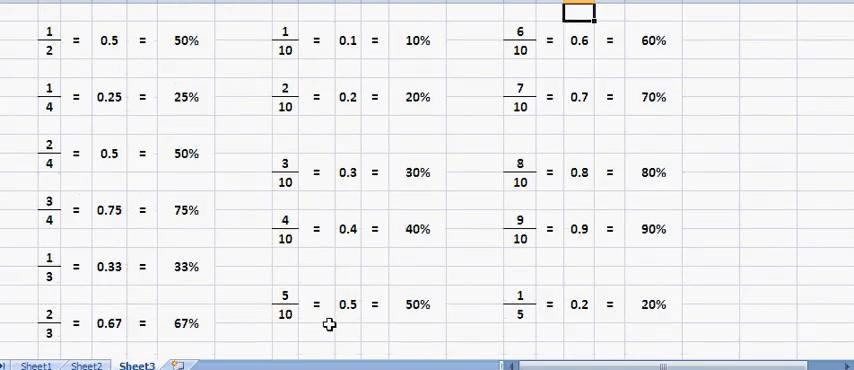
left_click(518, 221)
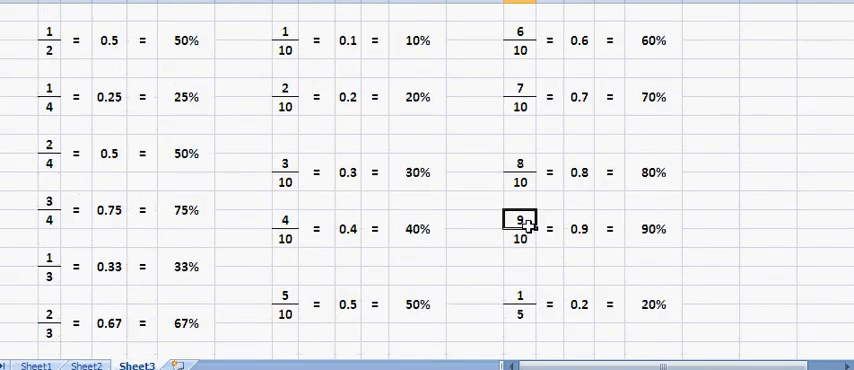
mouse_move(620, 240)
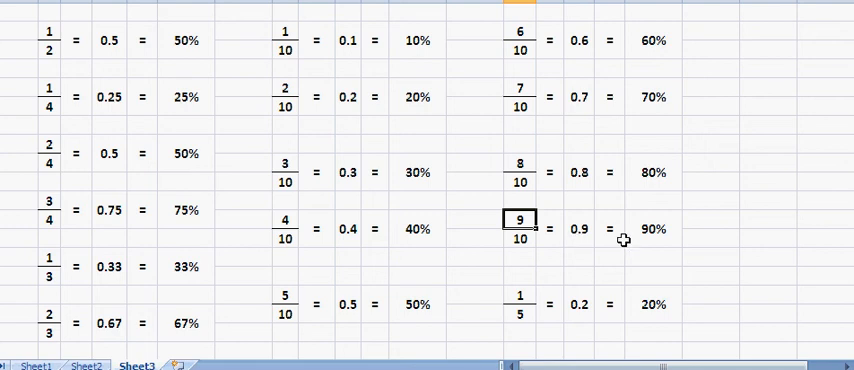
mouse_move(520, 297)
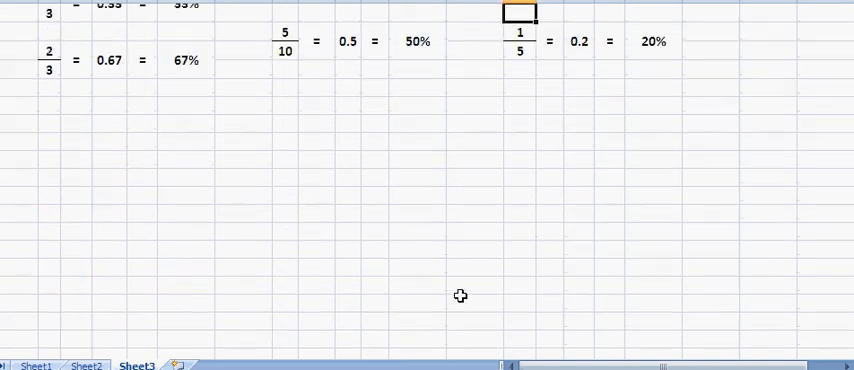
scroll("up", 3)
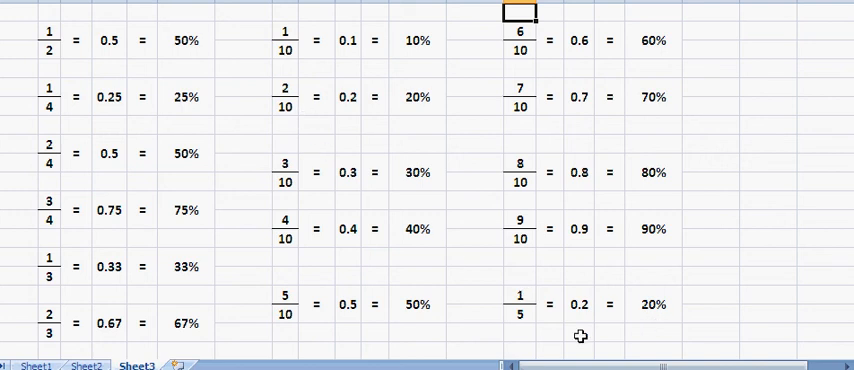
mouse_move(674, 321)
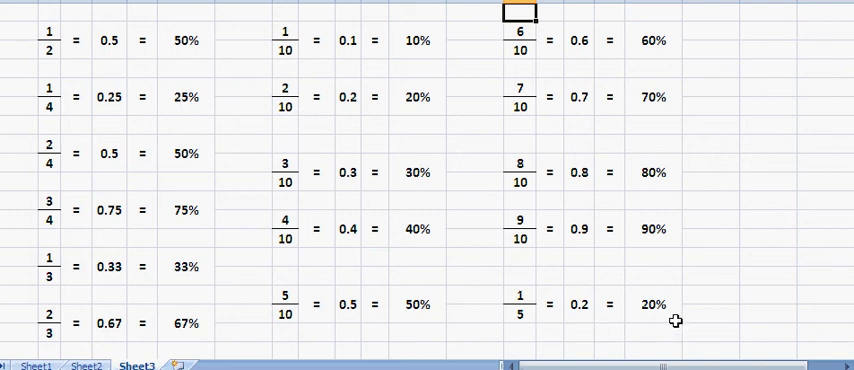